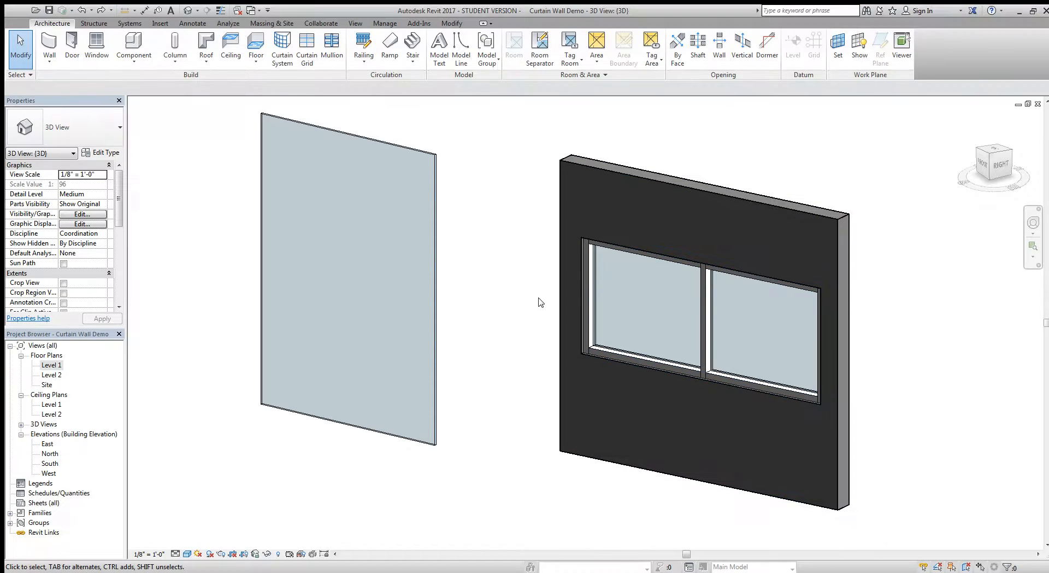
mouse_move(515, 204)
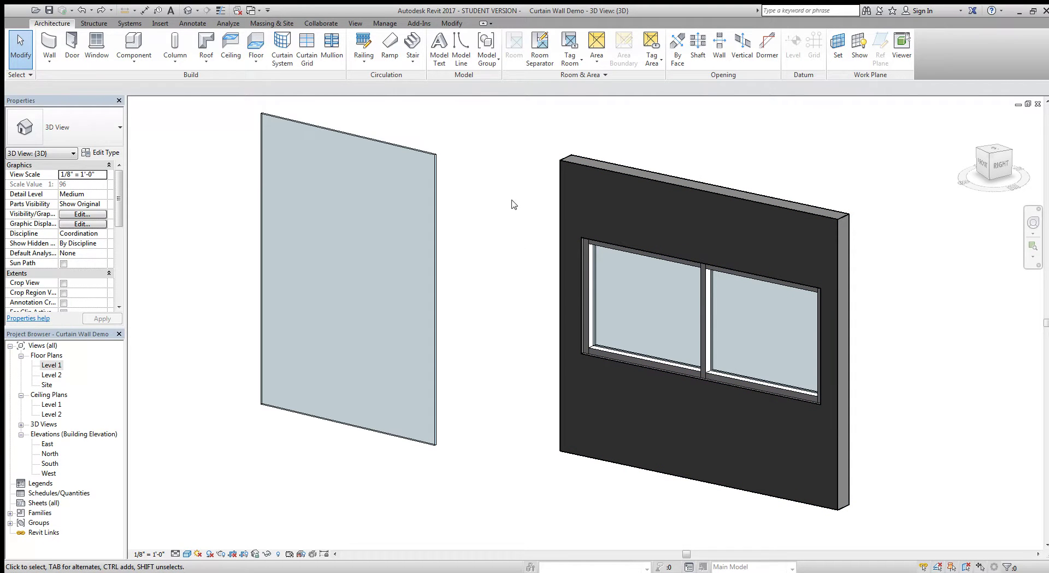
mouse_move(496, 199)
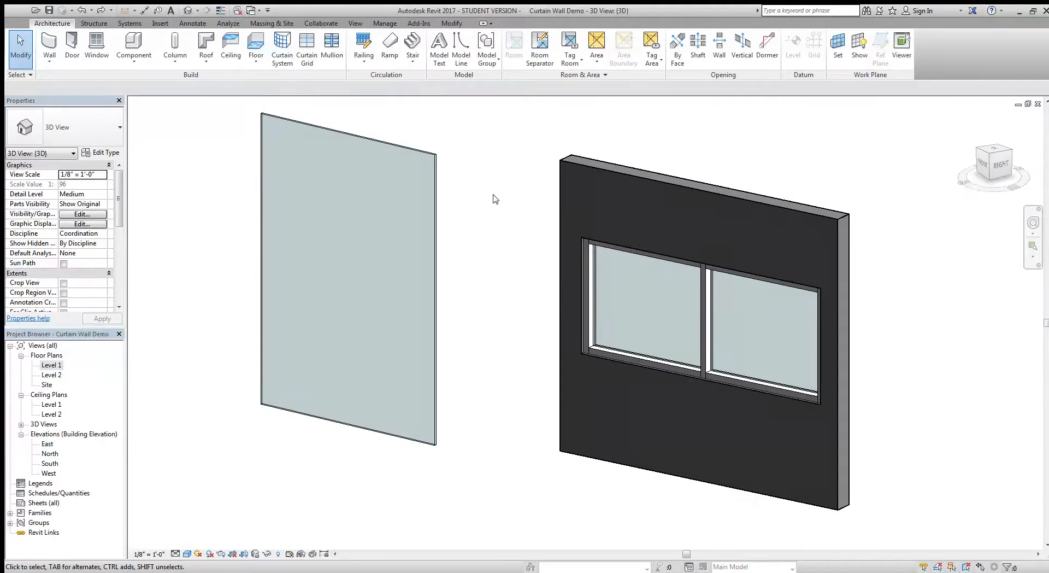
Select the Exterior Glazing curtain wall in the 3D view to show its properties.
left_click(344, 263)
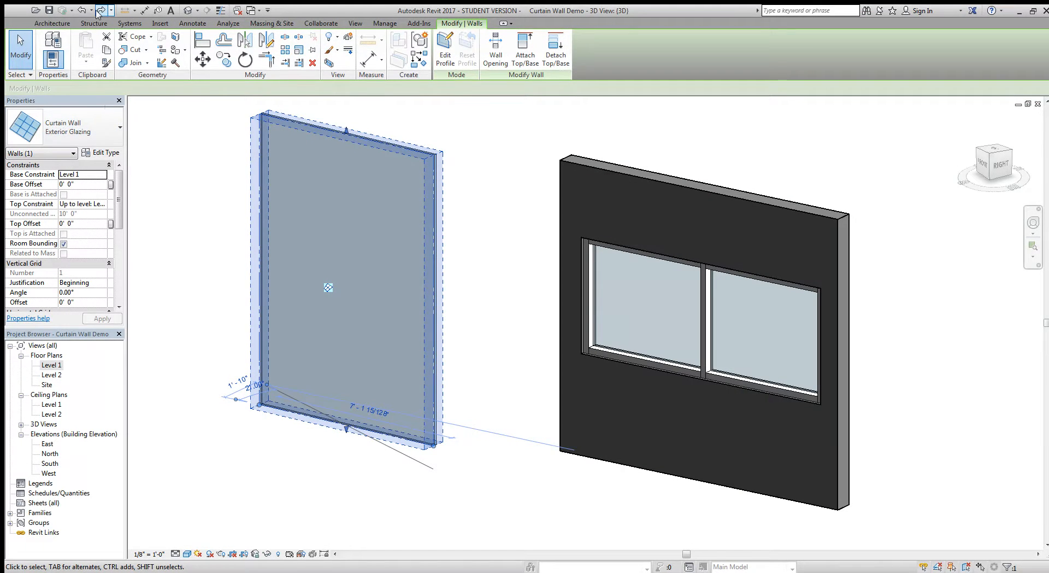
With Curtain Grid, place a vertical grid line near the wall edge and a horizontal one across it.
left_click(50, 23)
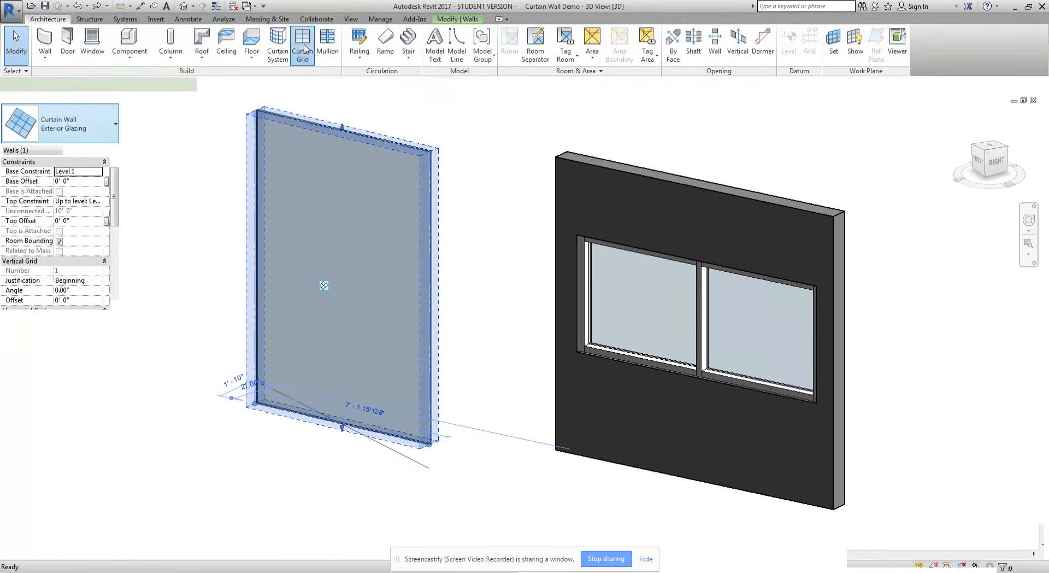
left_click(302, 44)
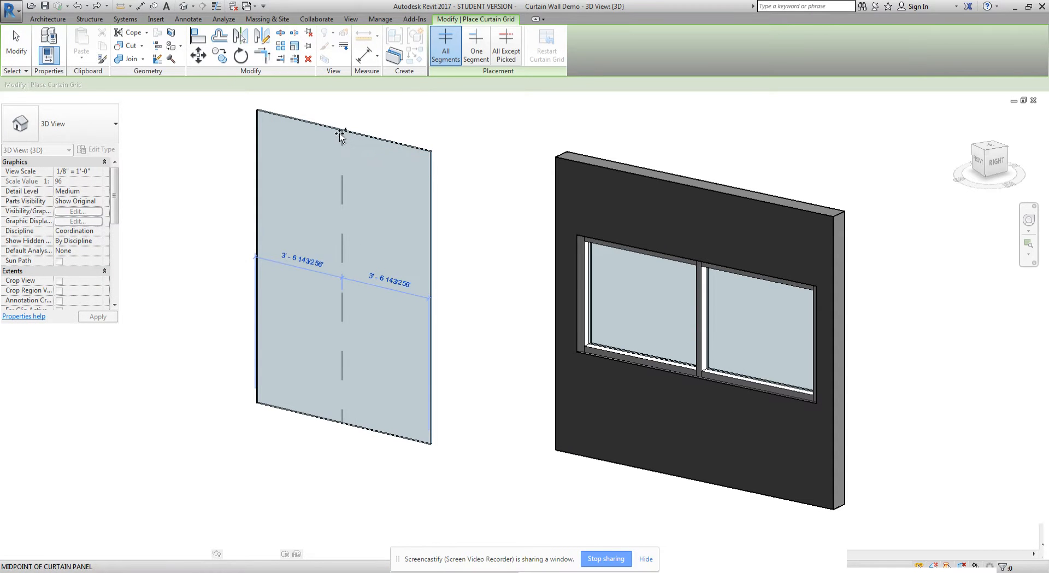
left_click(335, 133)
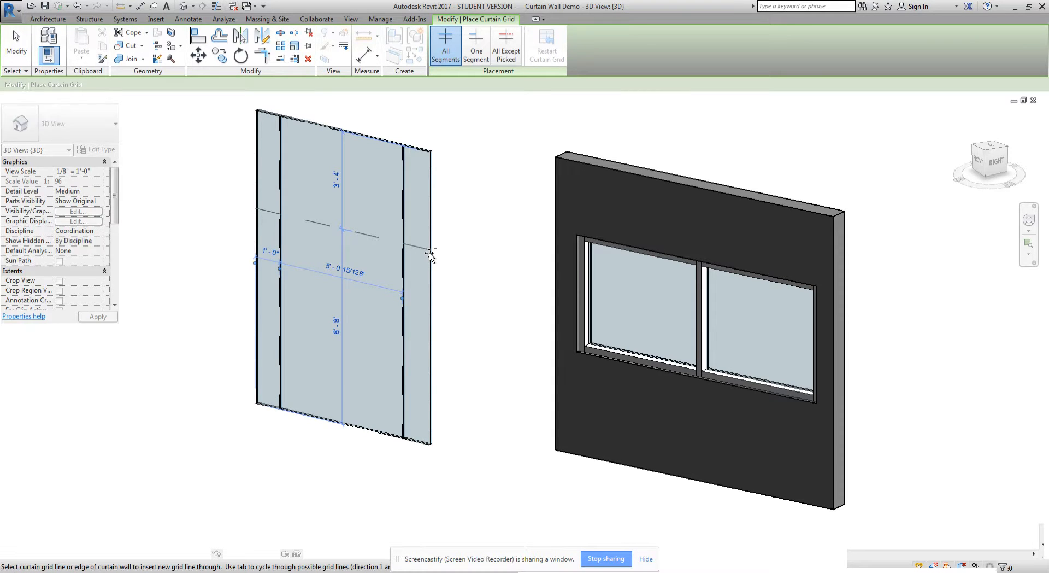
left_click(349, 226)
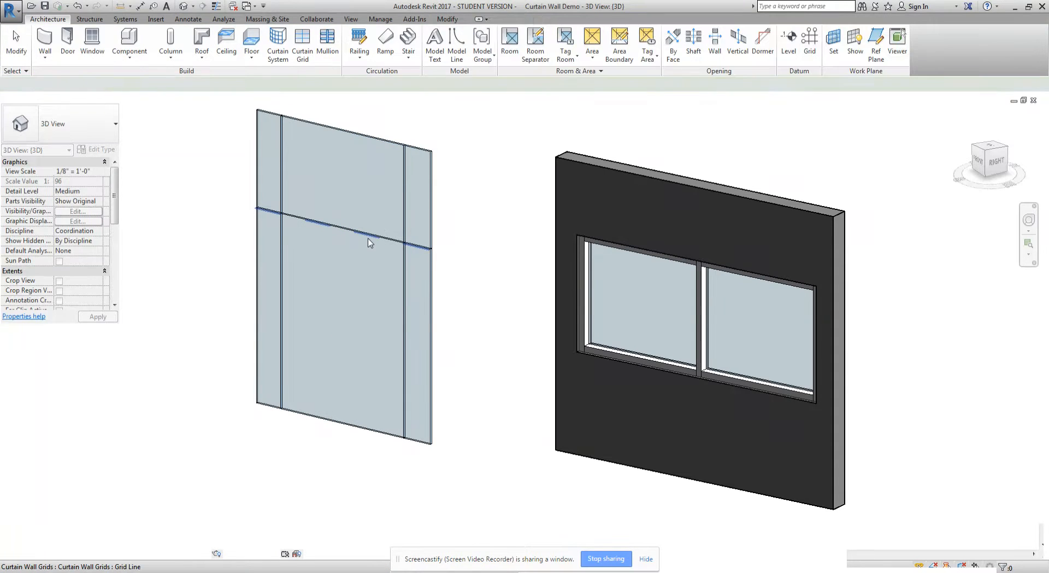
left_click(369, 241)
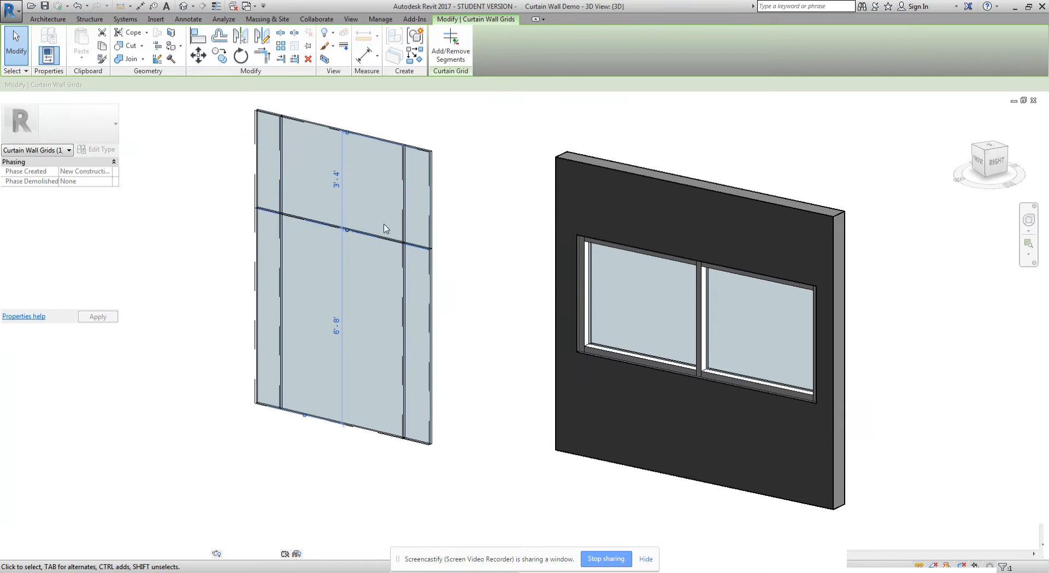
mouse_move(341, 351)
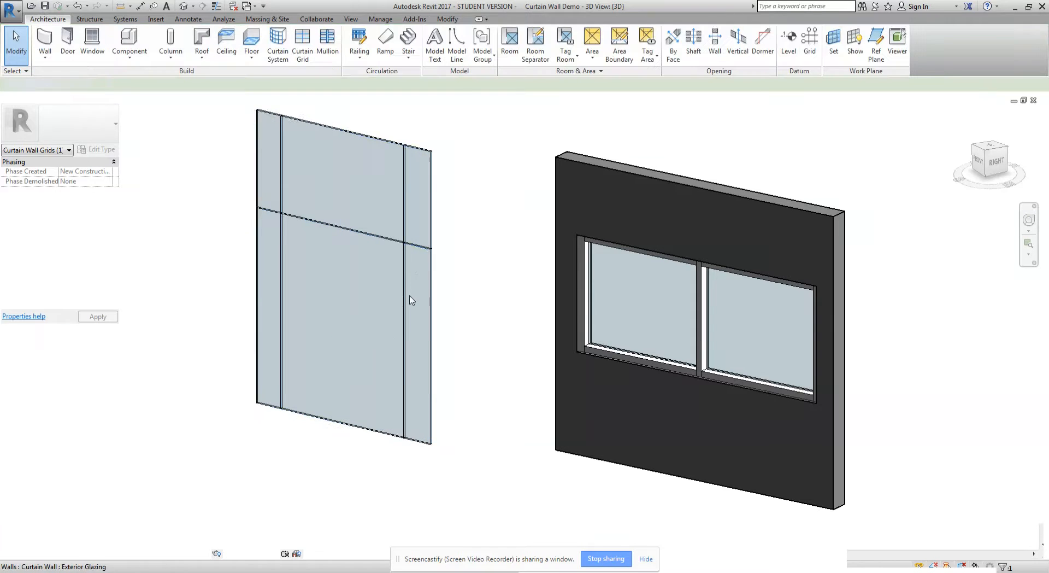
left_click(407, 261)
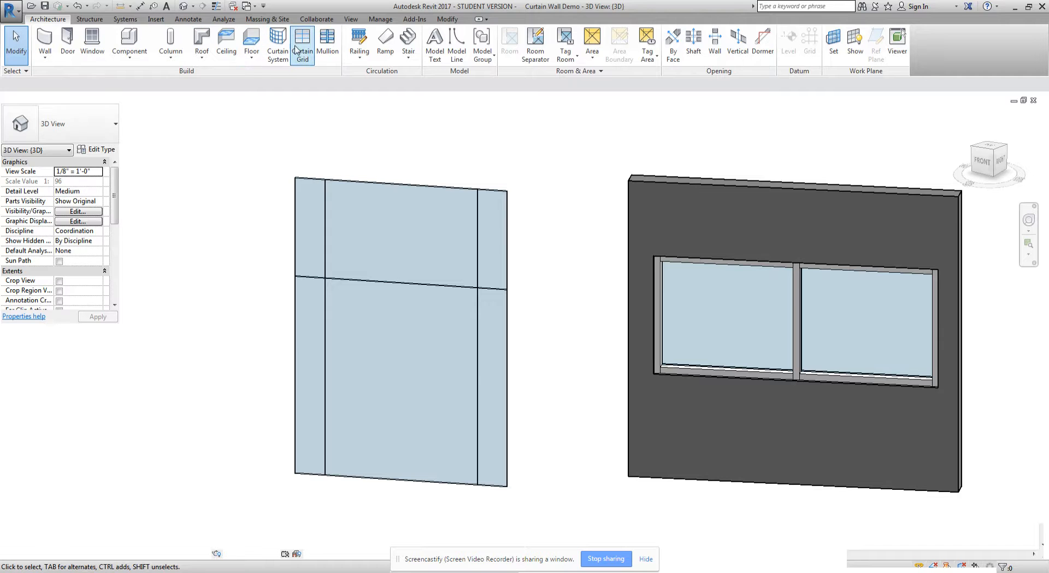
Using One Segment placement, add a short vertical grid line in the upper band.
left_click(301, 43)
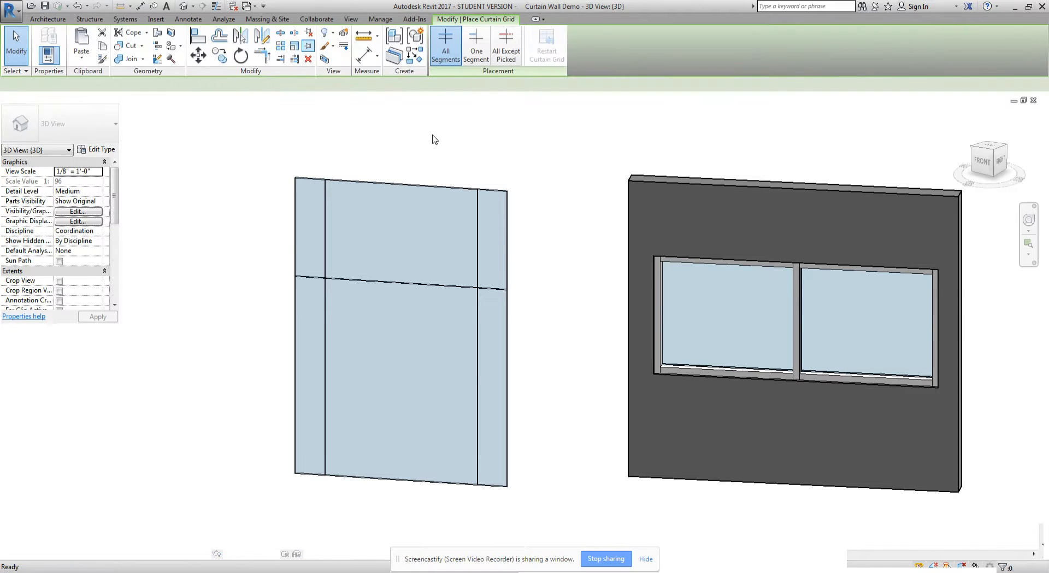
left_click(476, 45)
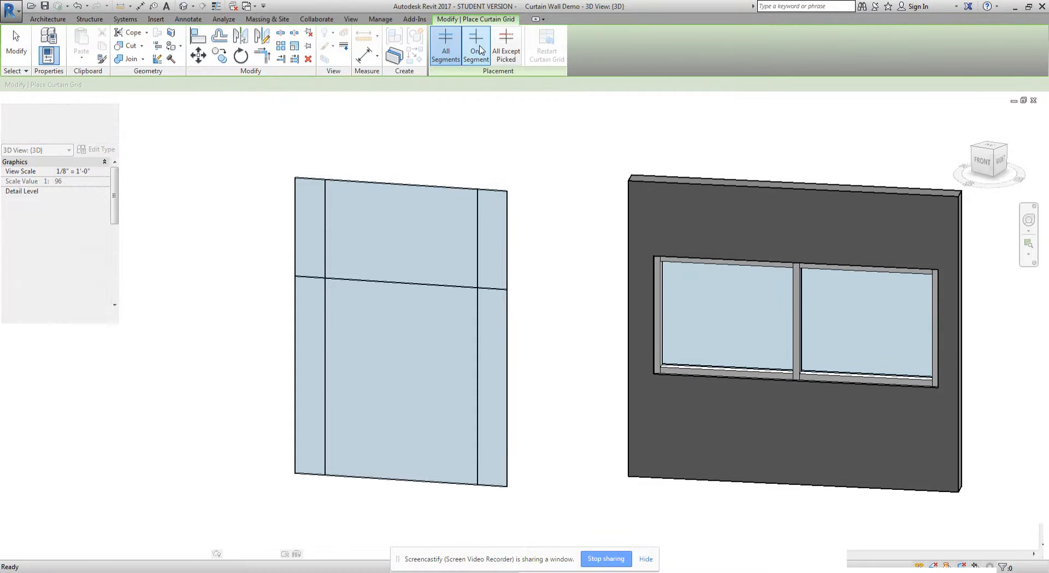
left_click(475, 43)
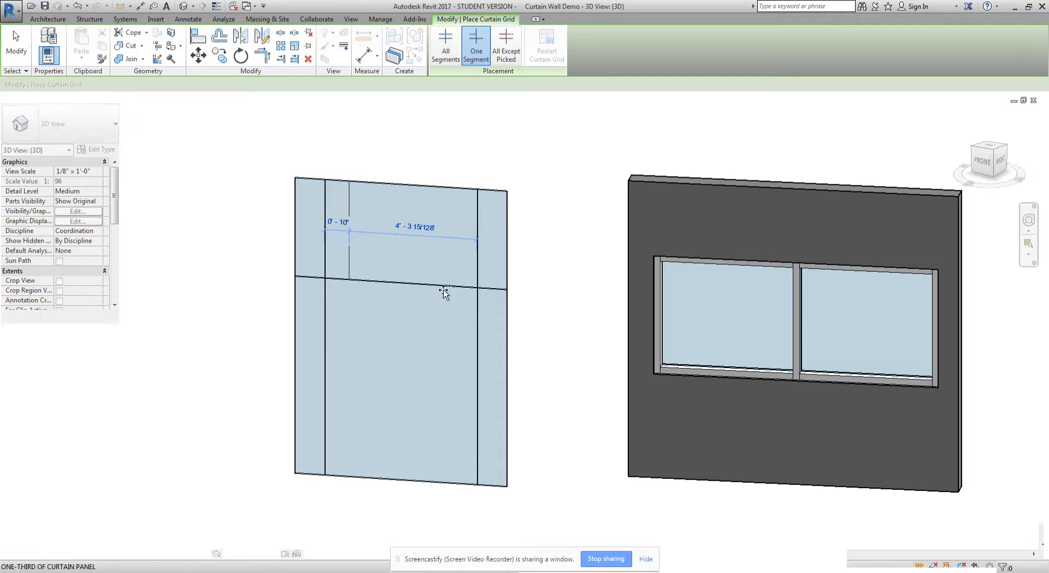
left_click(446, 292)
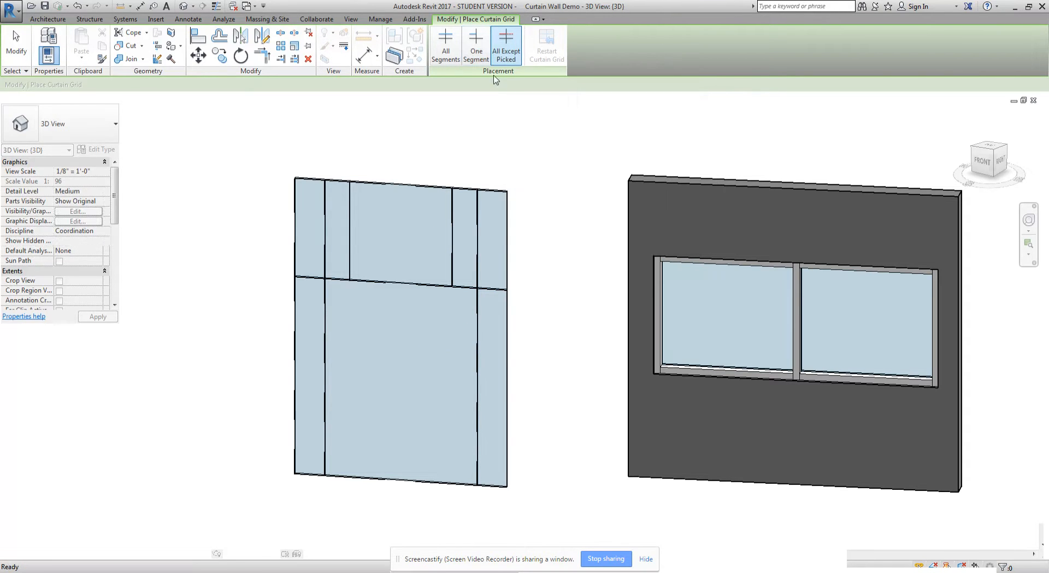
mouse_move(398, 289)
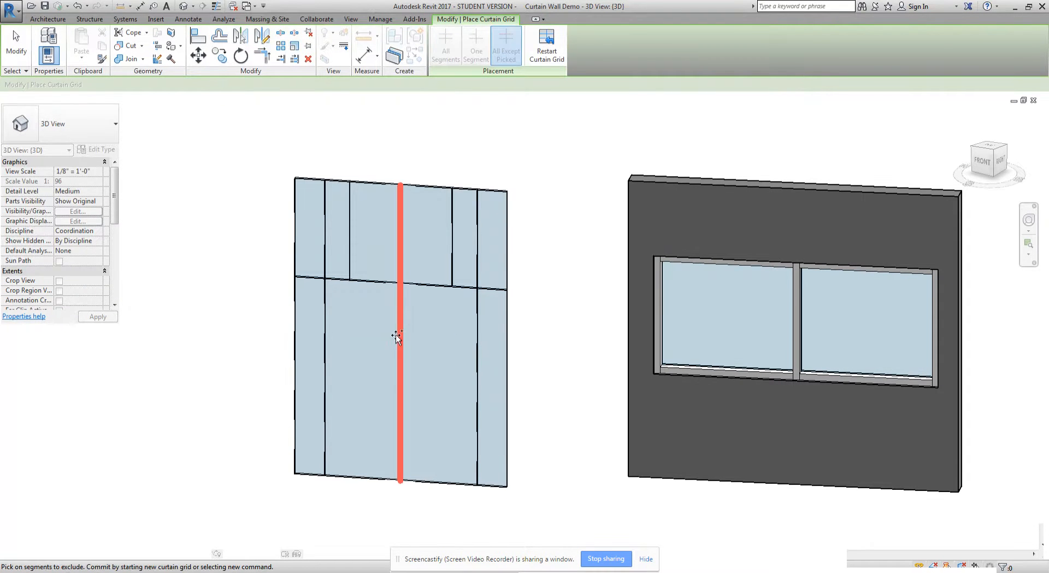
With All Except Picked, place a central vertical grid line excluding its lower segment, then finish.
left_click(396, 334)
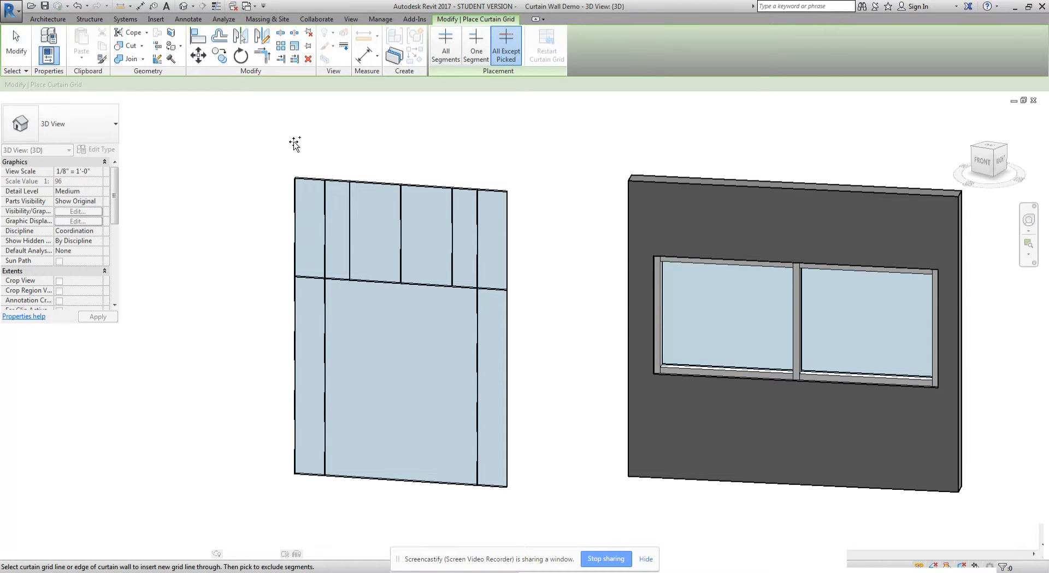
left_click(48, 18)
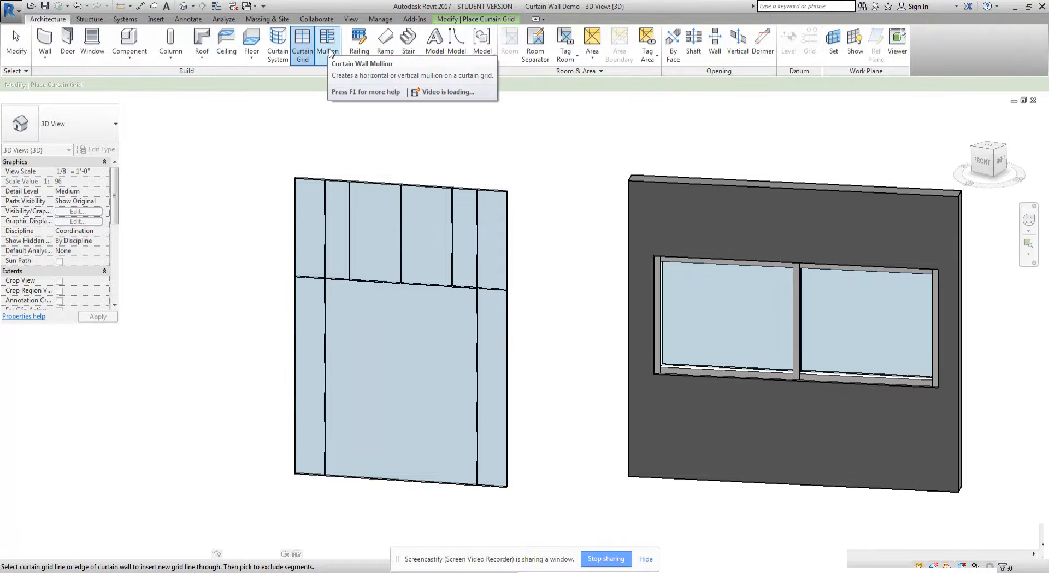
Apply 2.5" x 5" rectangular mullions to all grid lines of the curtain wall.
left_click(328, 40)
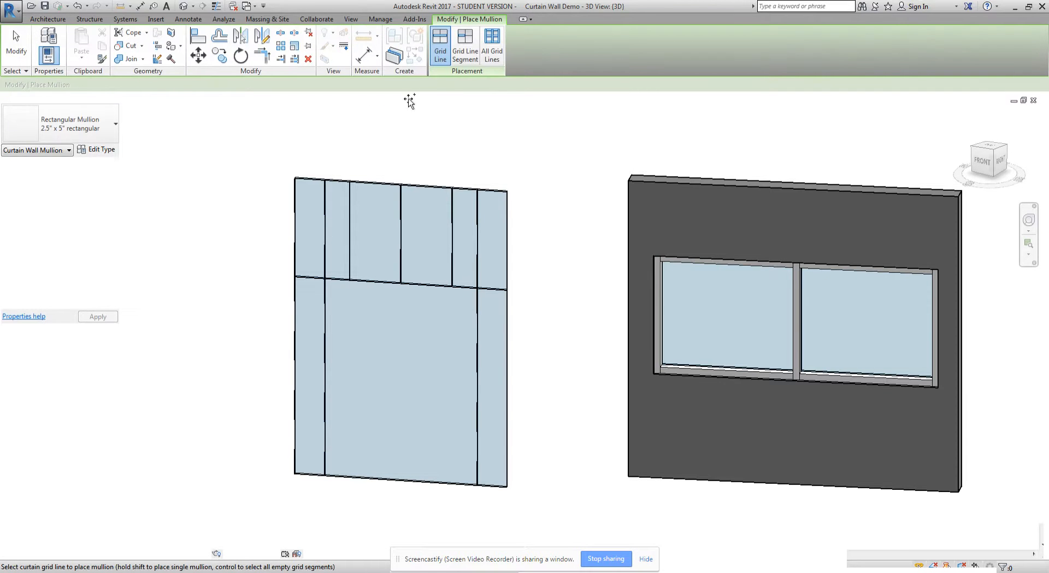
mouse_move(493, 44)
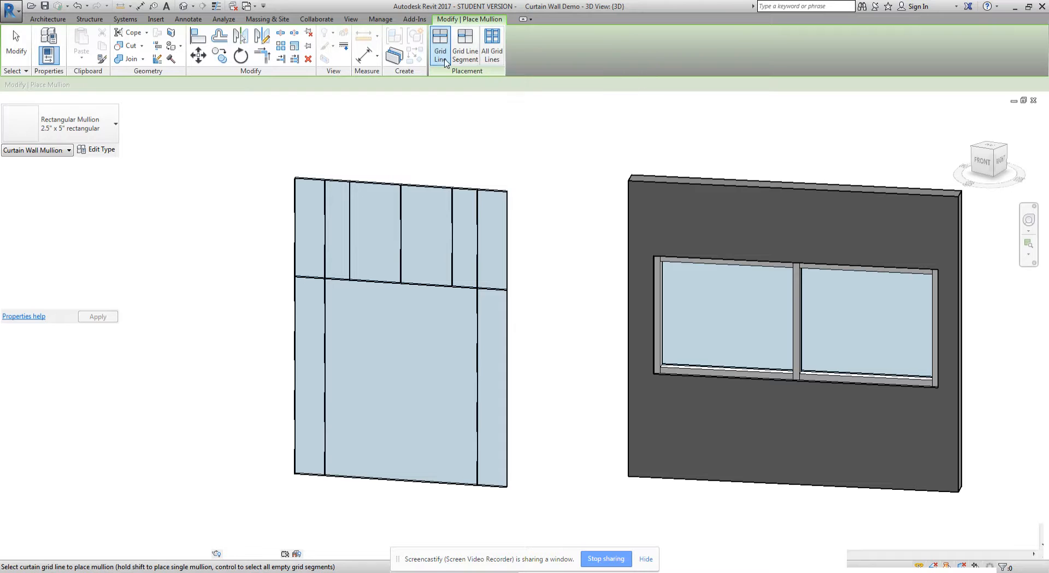
mouse_move(442, 59)
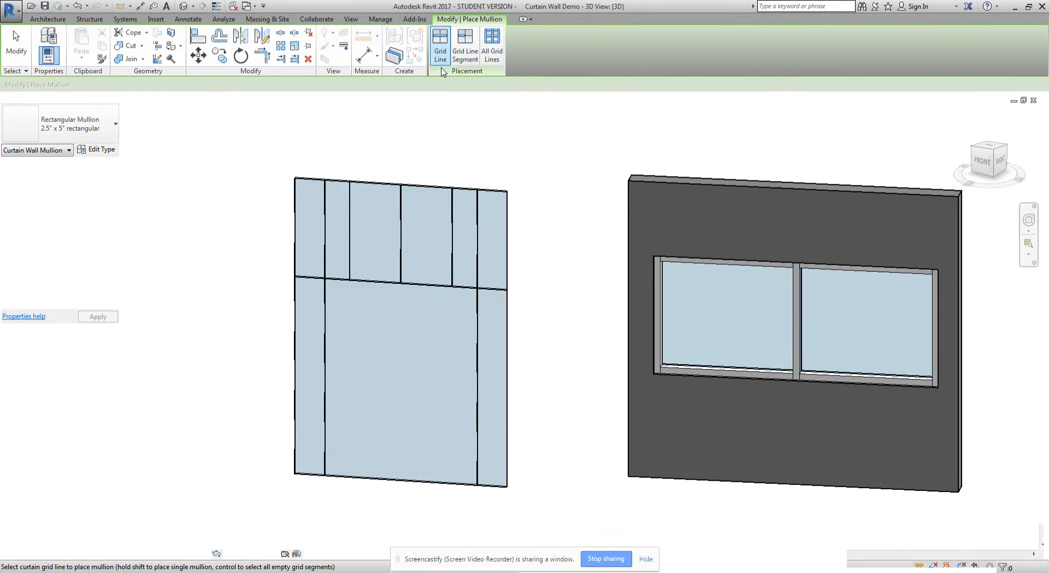
left_click(324, 268)
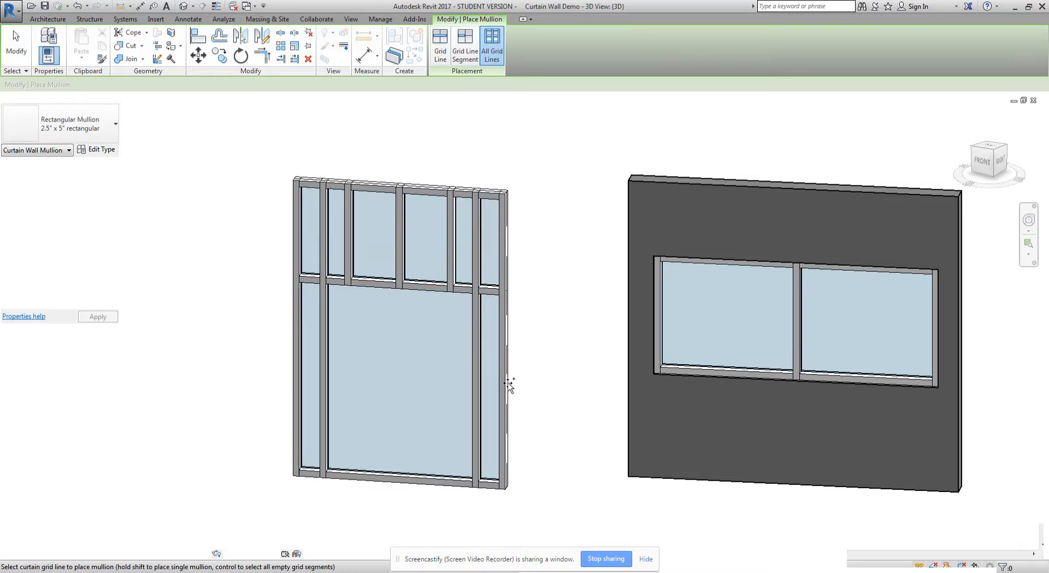
mouse_move(439, 97)
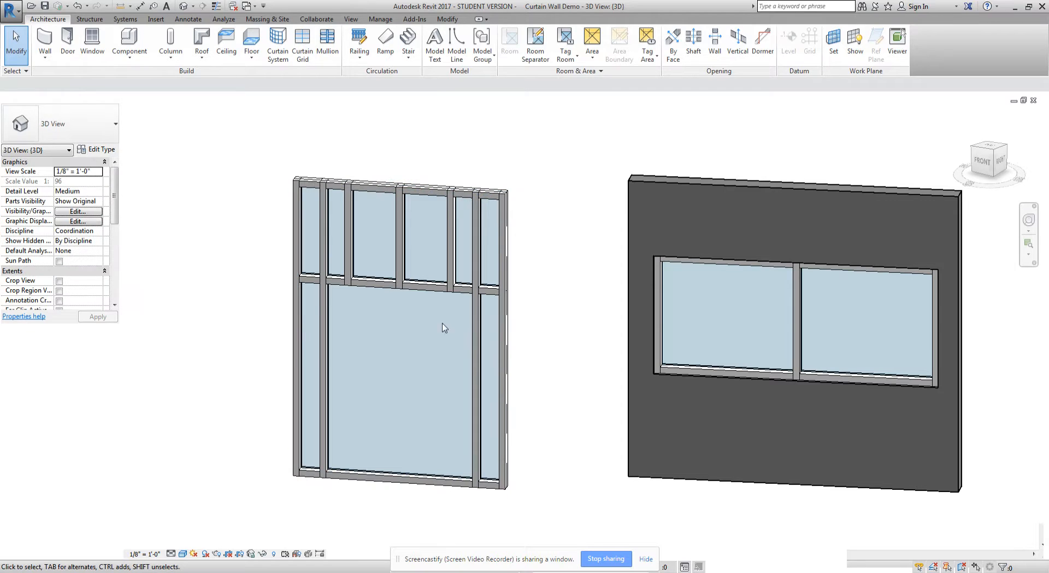
Remove the segments of both short upper grid lines via Add/Remove Segments and confirm their deletion.
left_click(441, 328)
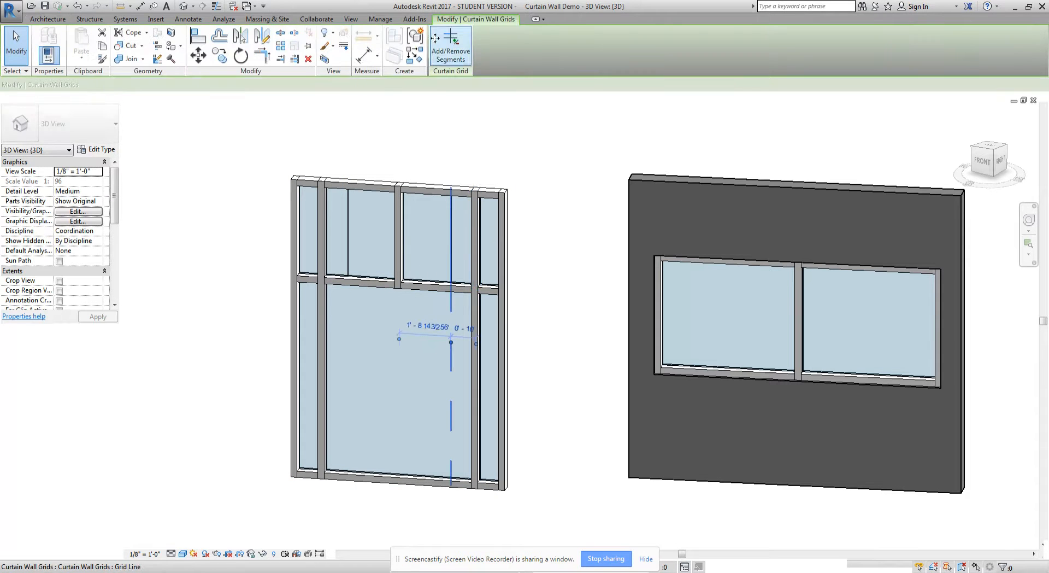
left_click(445, 211)
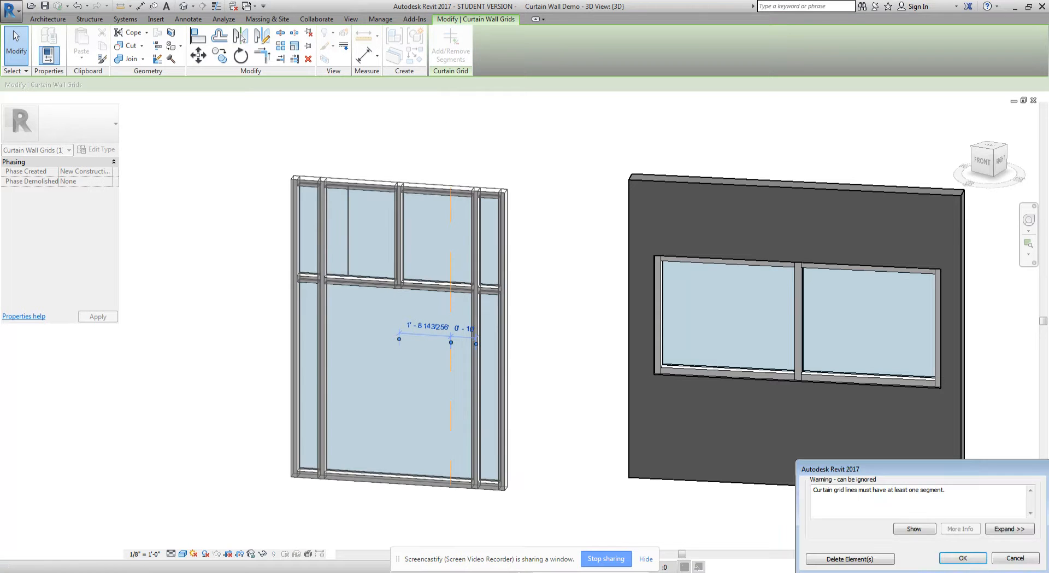
left_click(961, 557)
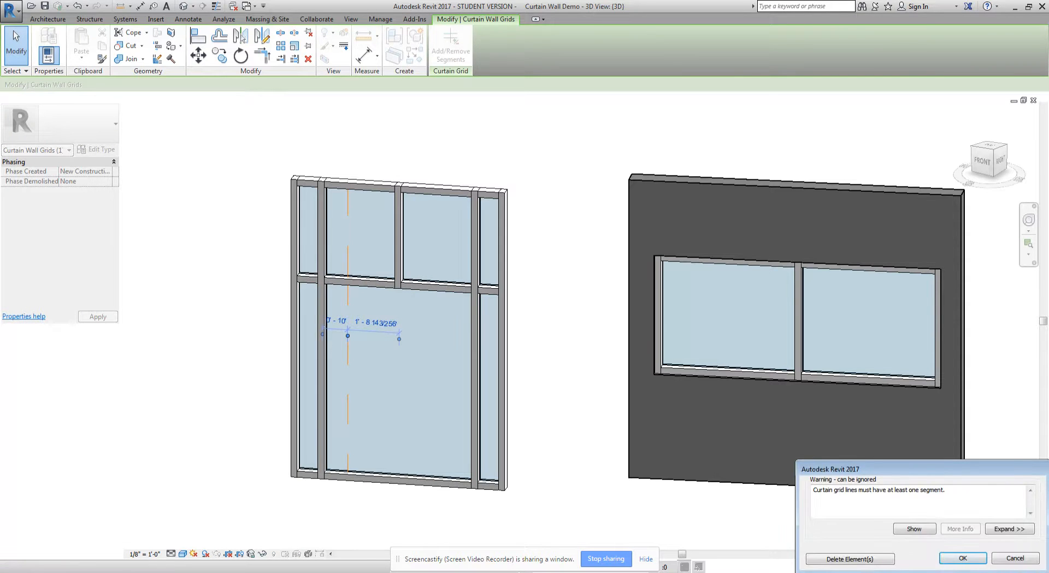
left_click(962, 557)
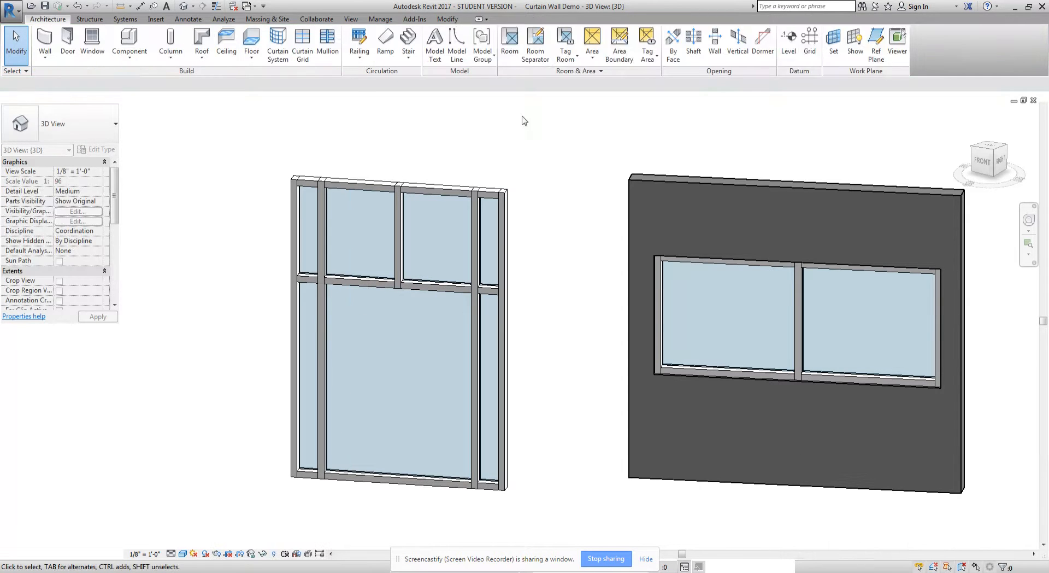